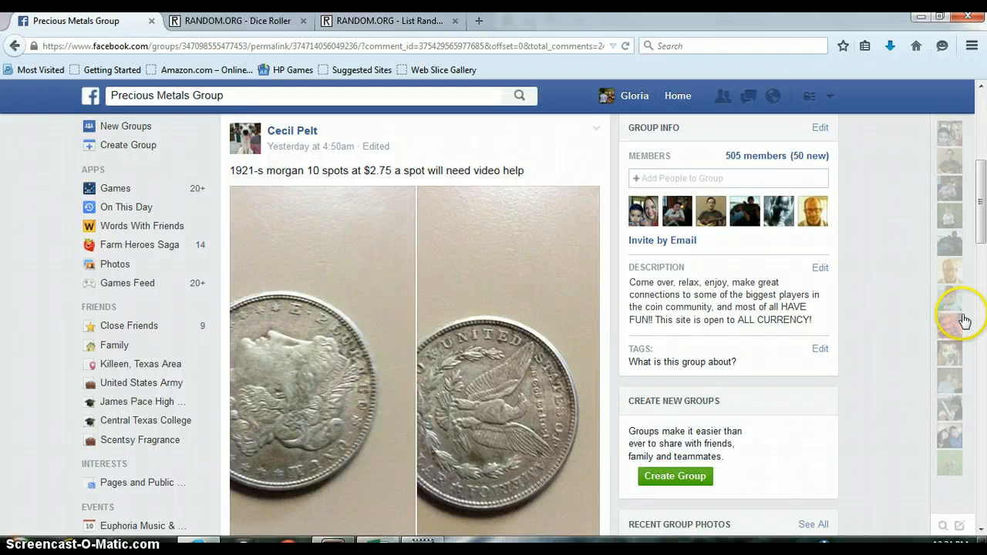
- Scroll past the SETTING UP comment and start the LIVE comment on the thread
scroll(down, 3)
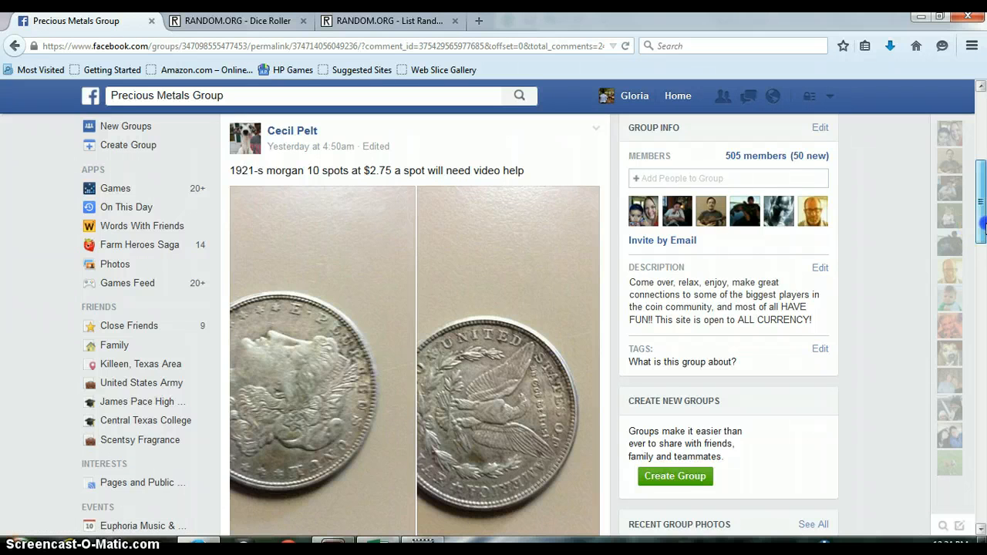
scroll(down, 3)
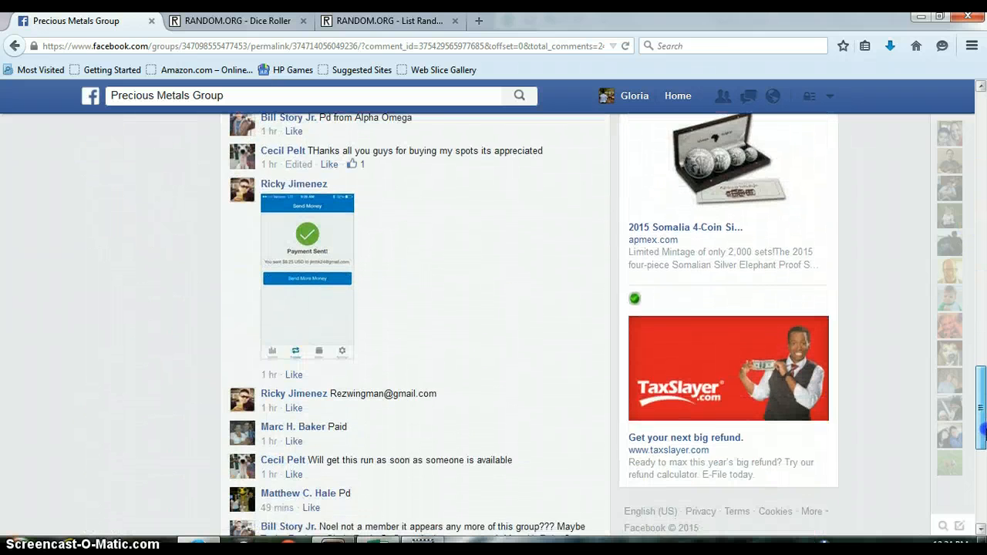
scroll(down, 3)
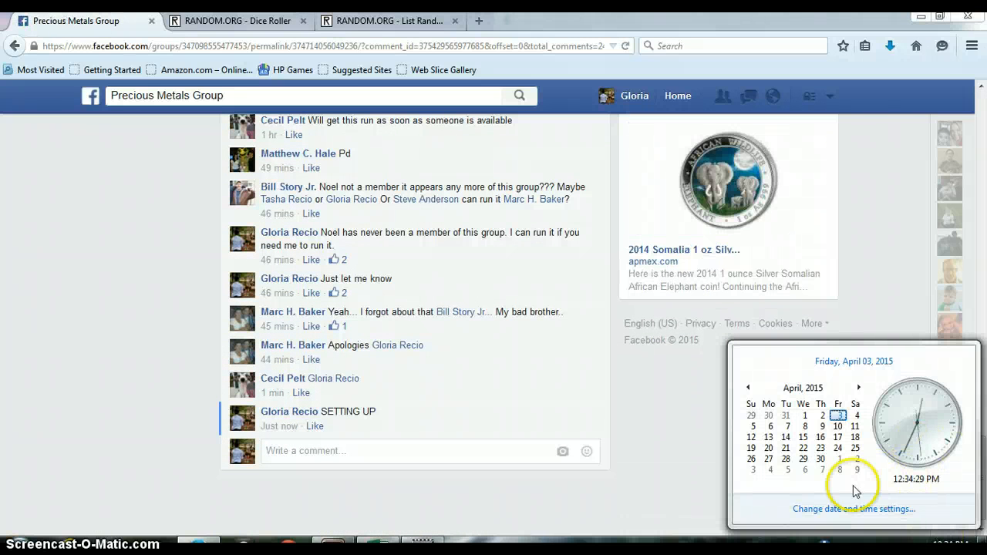
click(451, 451)
text(LIVE)
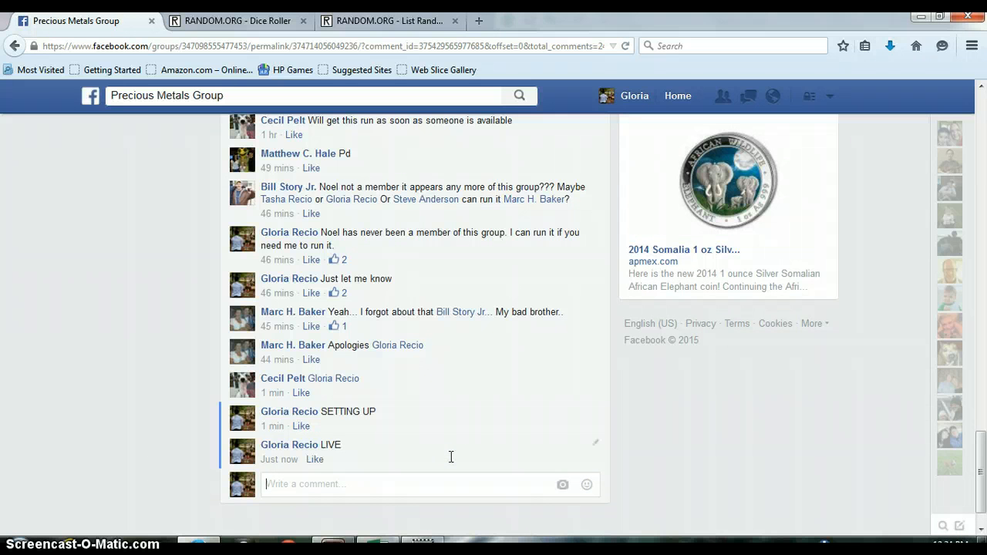
mouse_move(279, 459)
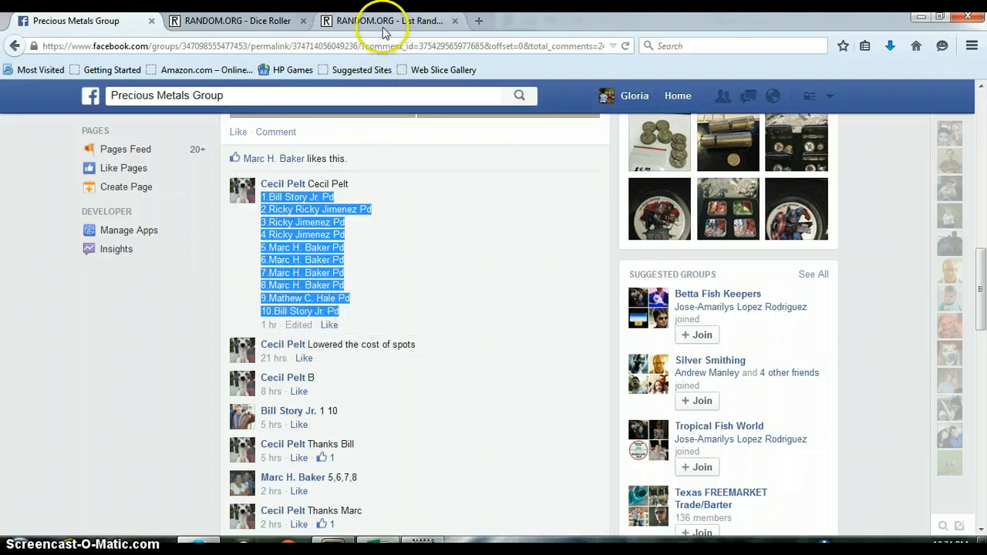
- Paste the ten copied paid spots into the List Randomizer's list box
click(389, 21)
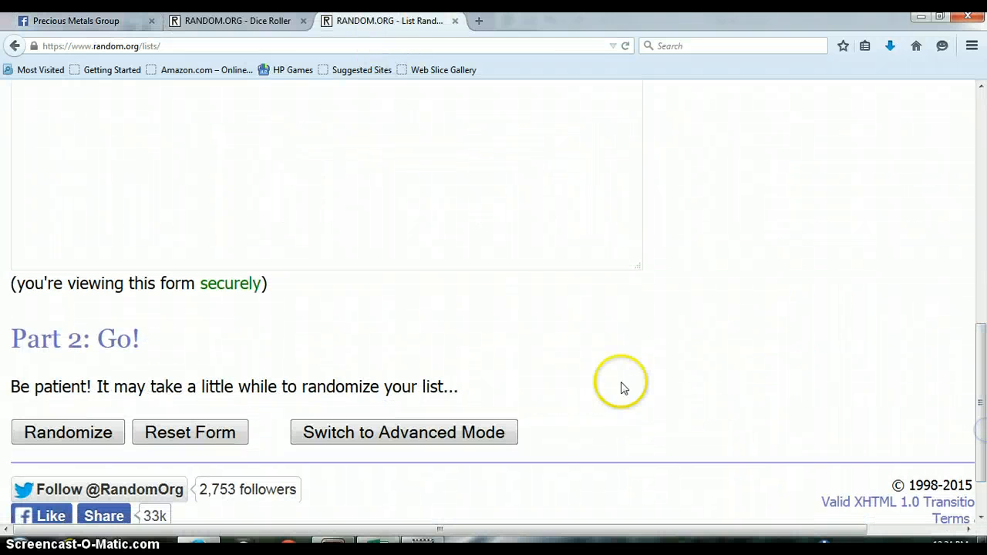
right_click(374, 264)
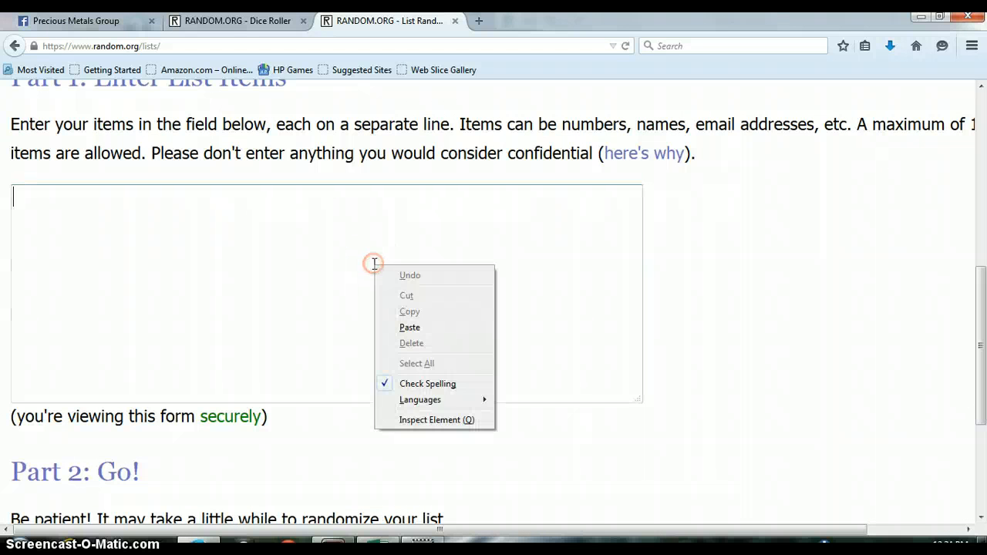
click(409, 327)
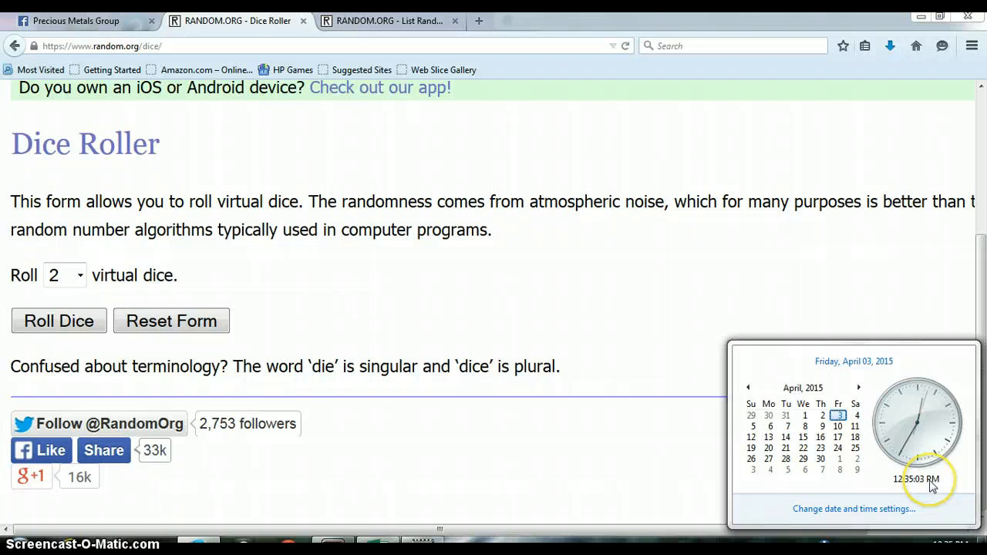
- Roll the two virtual dice, landing a three and a five
click(58, 320)
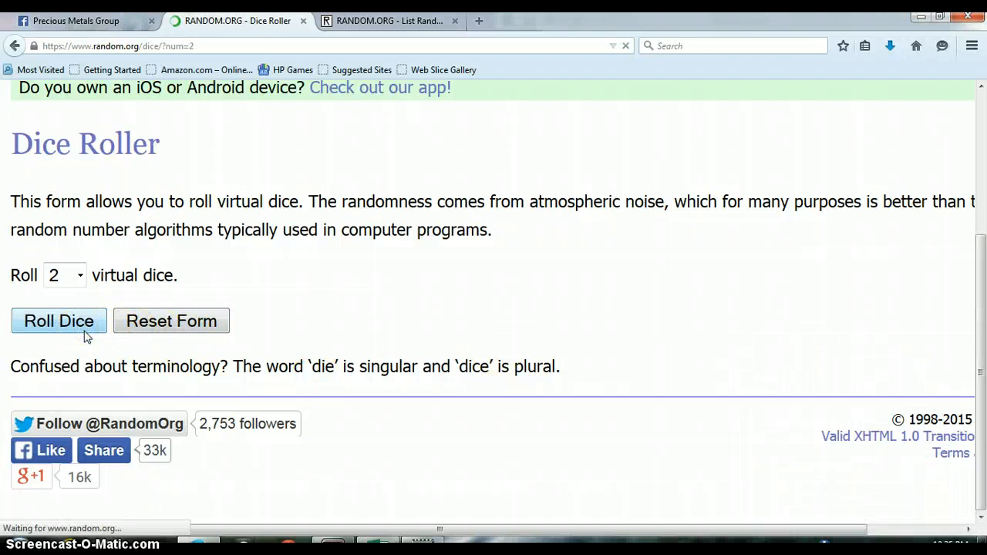
click(59, 321)
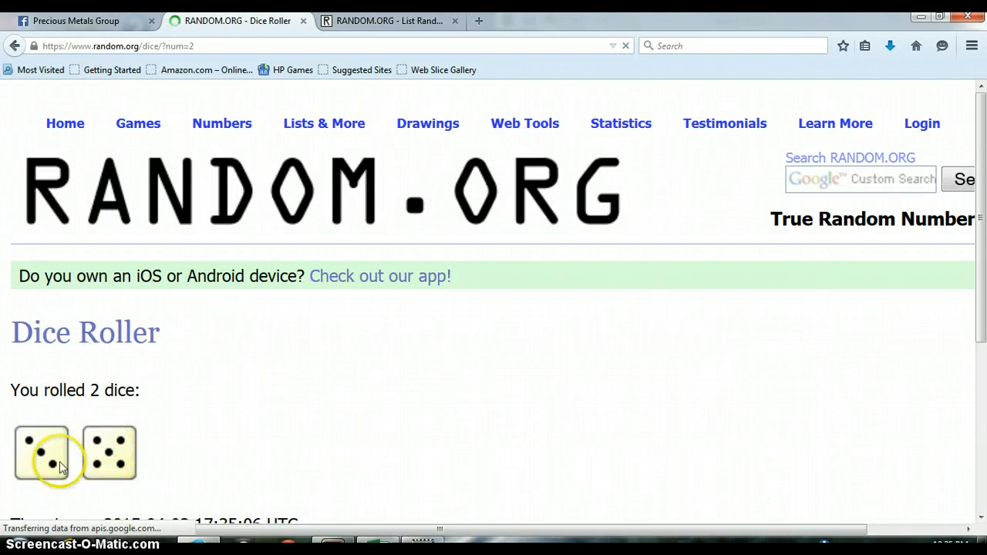
click(428, 123)
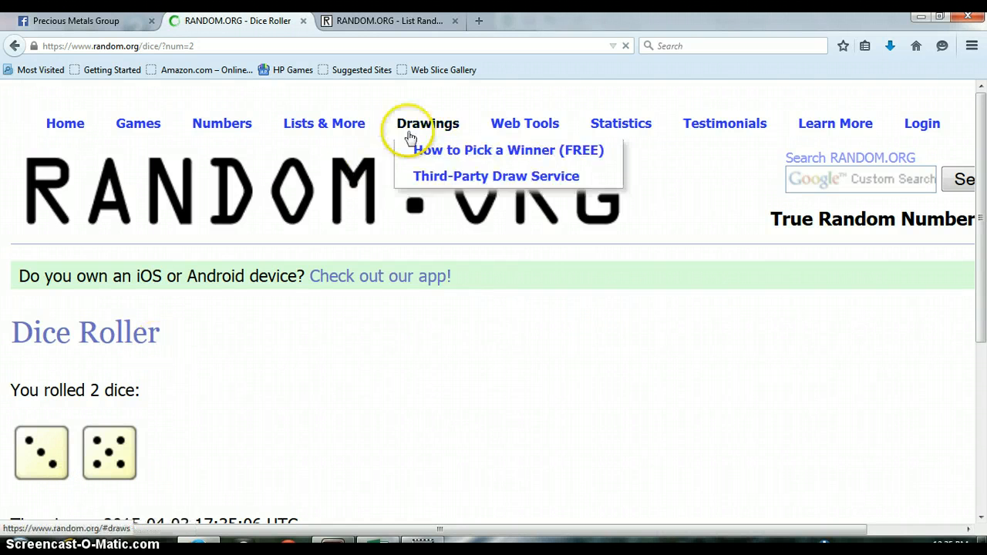
click(389, 21)
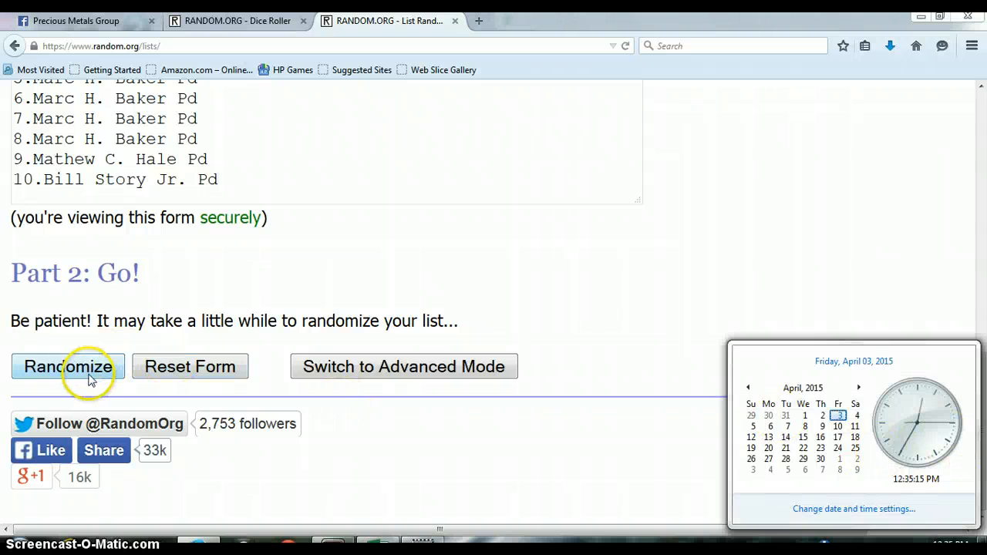
- Reshuffle the ten-spot list repeatedly with Again!, reviewing each new order
click(68, 365)
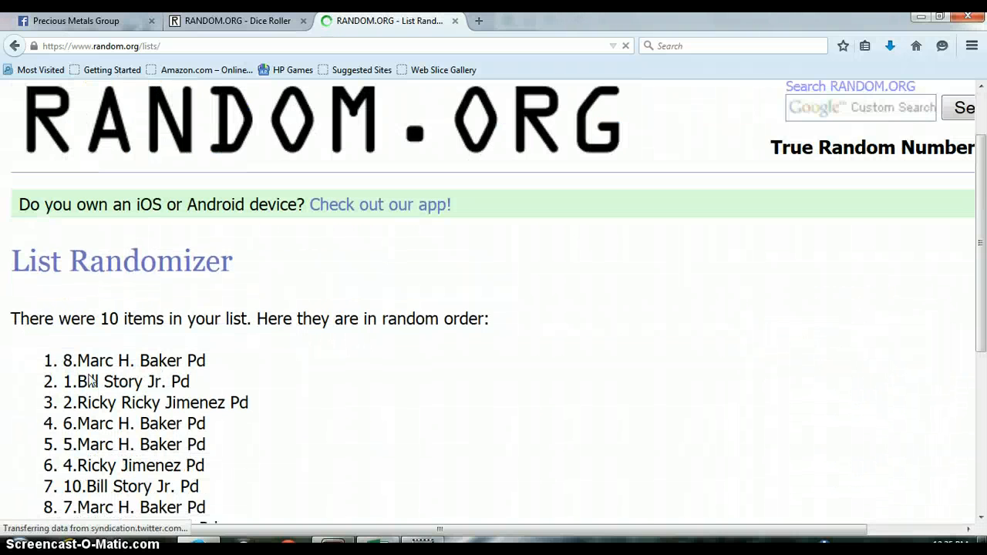
click(49, 366)
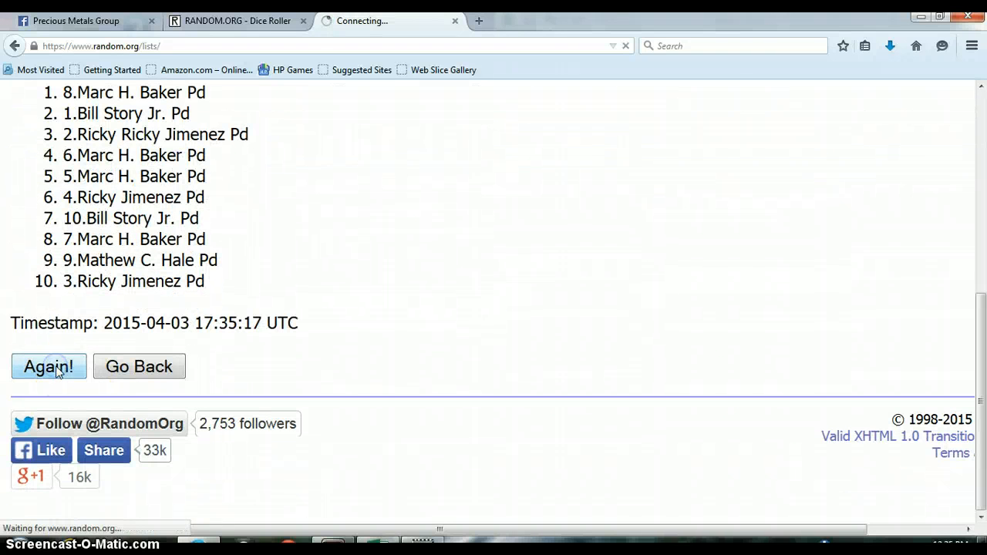
click(49, 366)
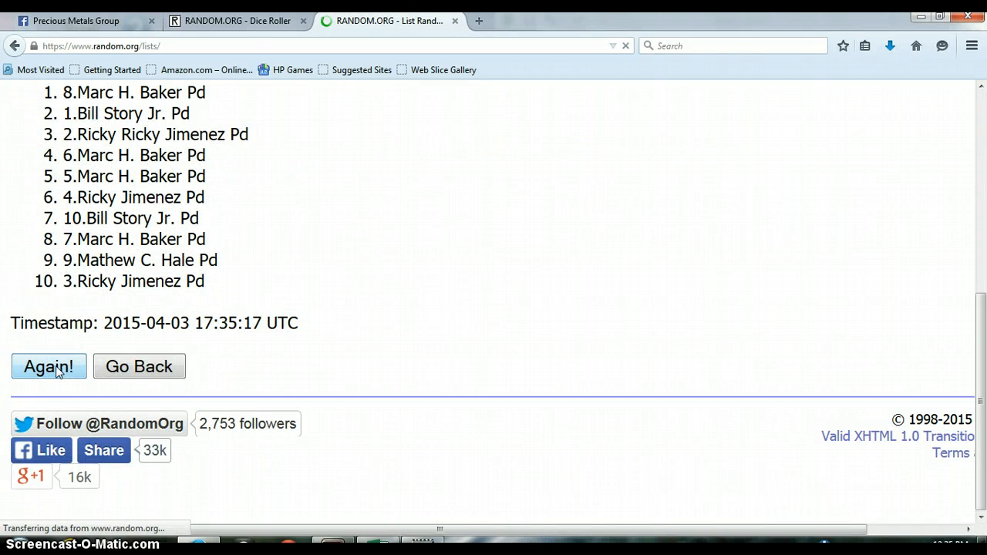
click(48, 366)
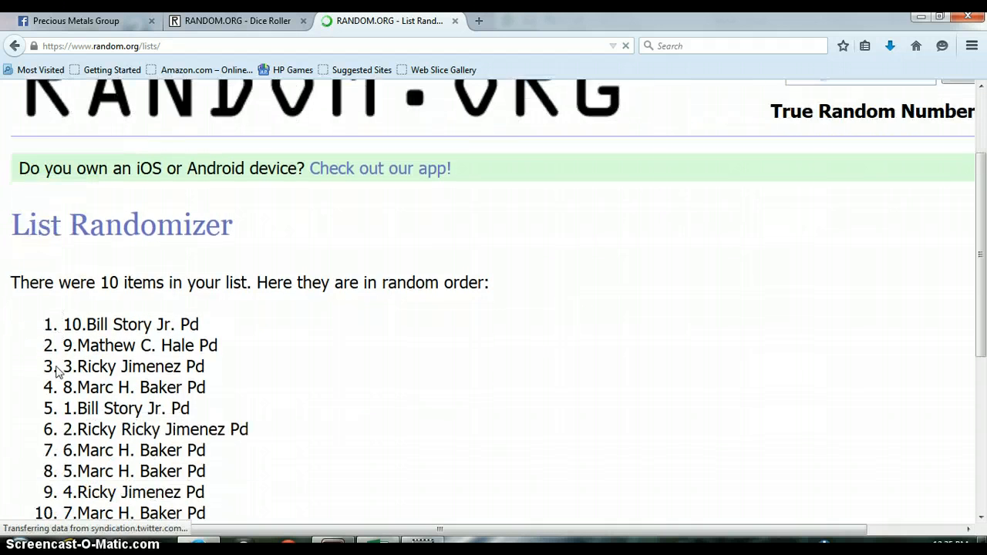
scroll(down, 3)
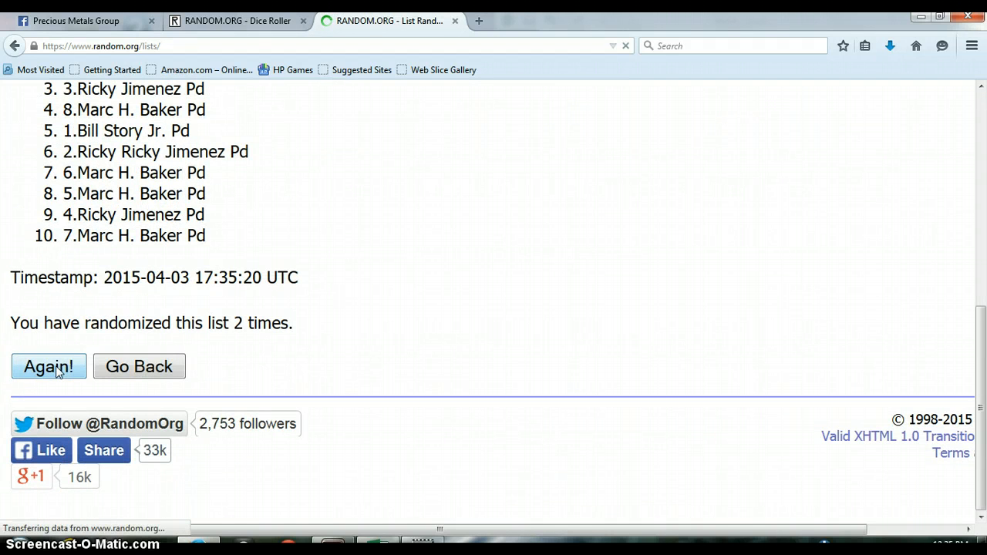
click(48, 366)
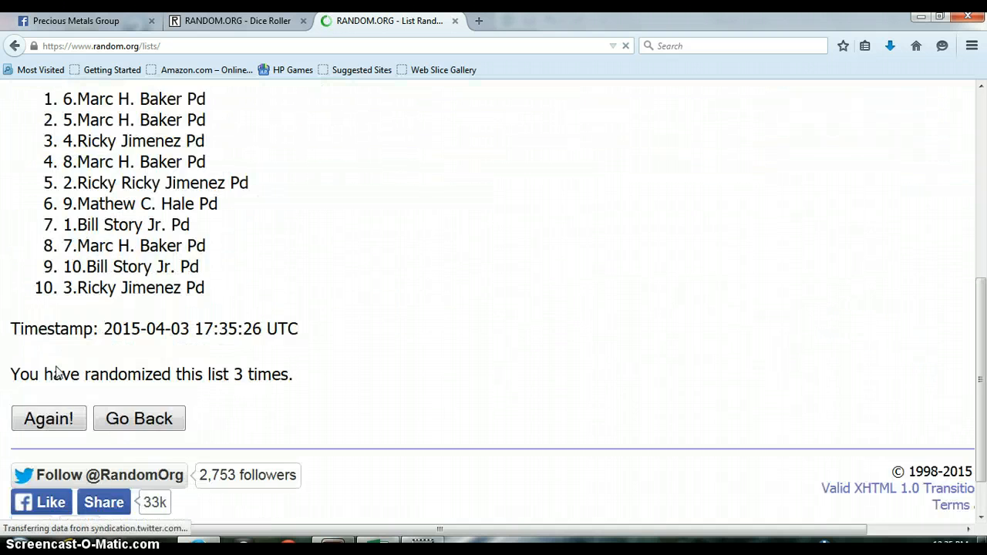
scroll(down, 3)
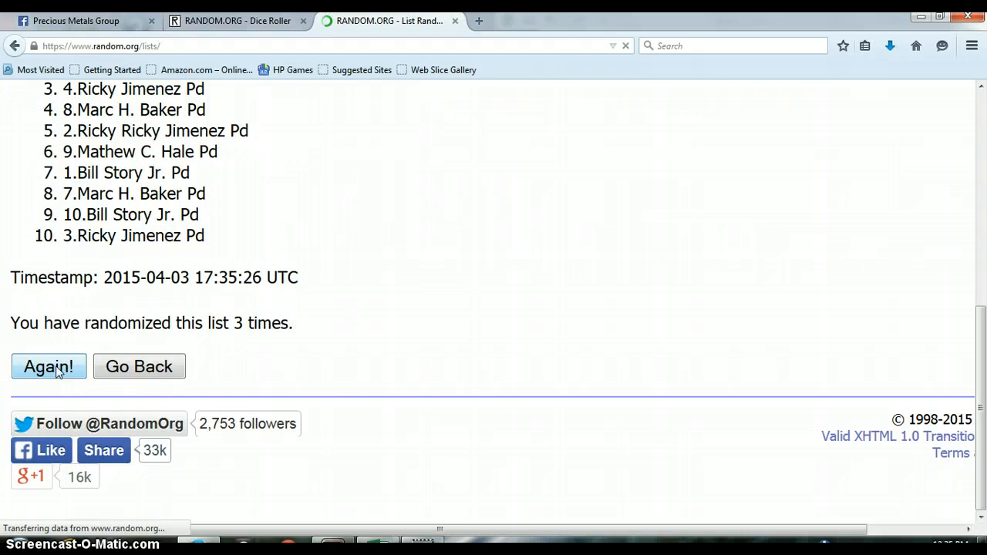
click(49, 366)
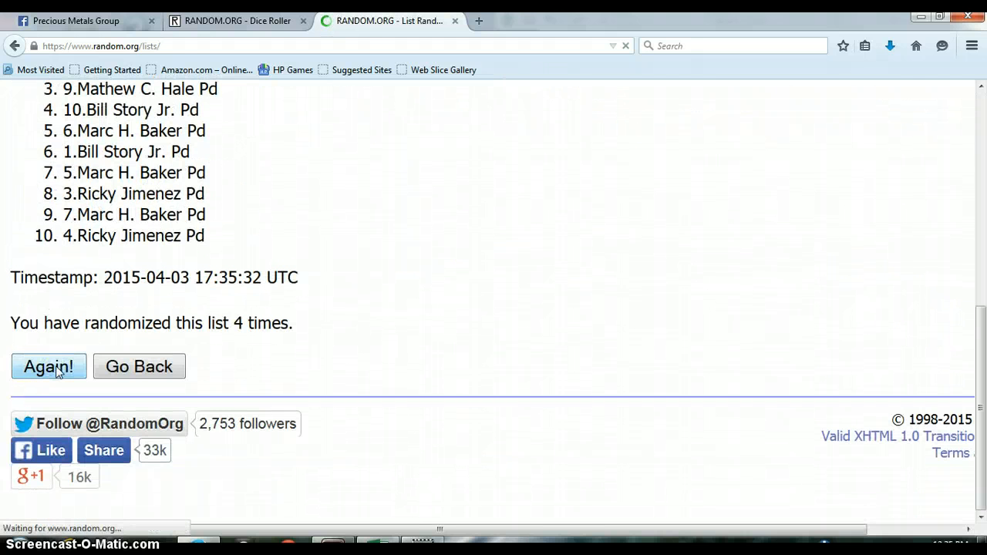
click(49, 366)
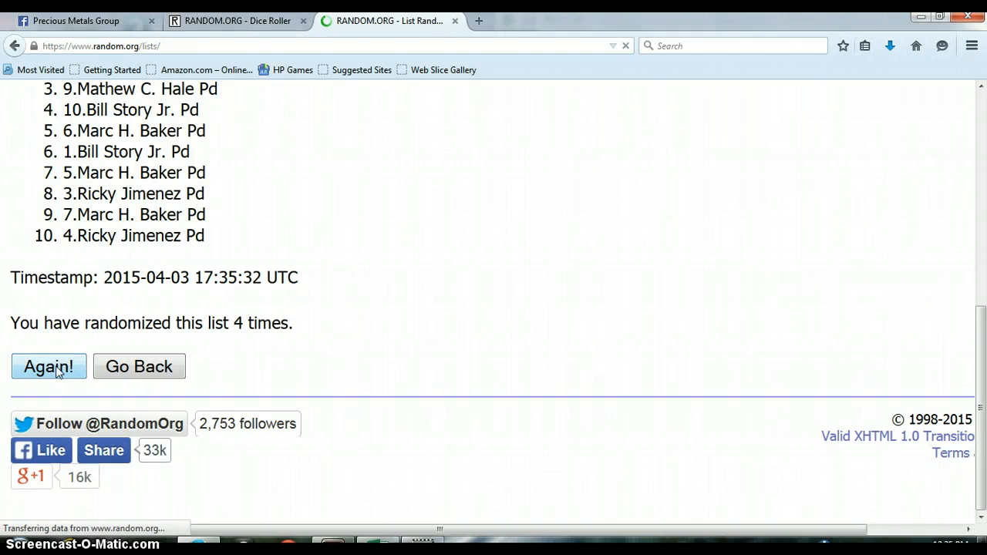
click(48, 366)
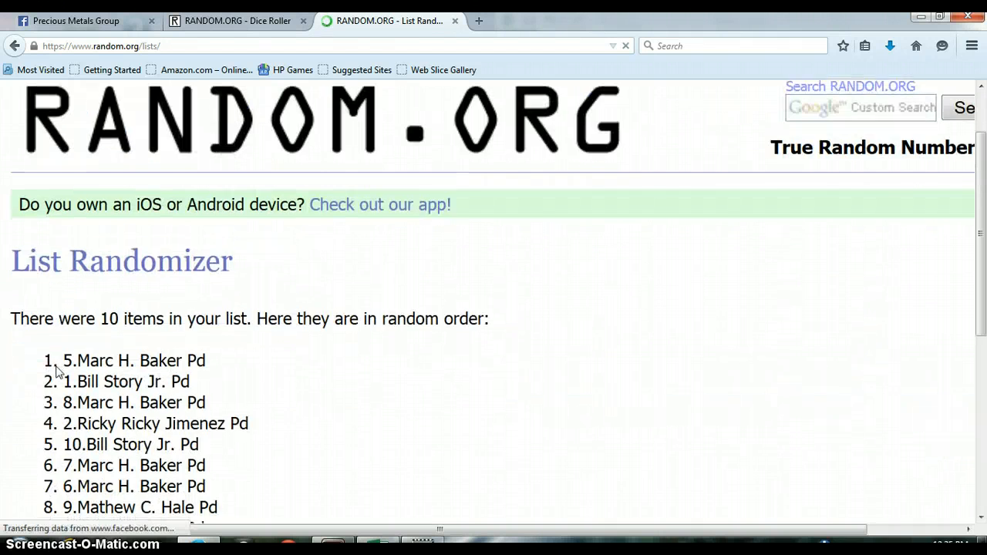
scroll(down, 3)
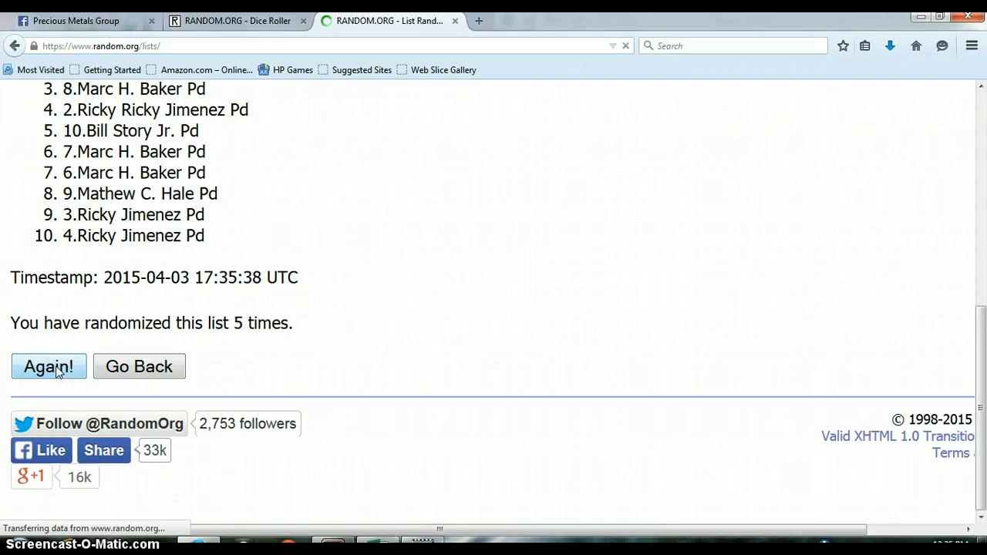
click(49, 365)
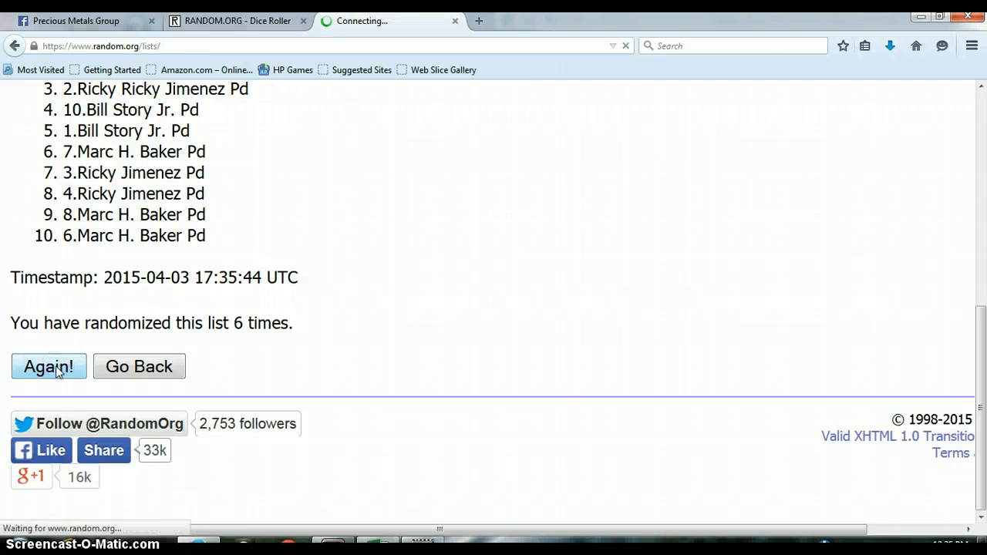
click(49, 366)
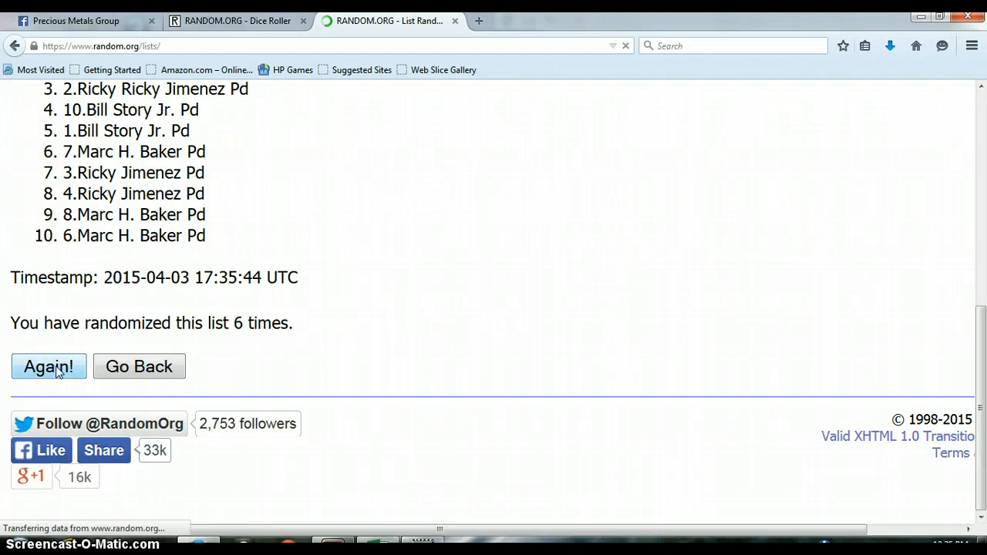
click(49, 366)
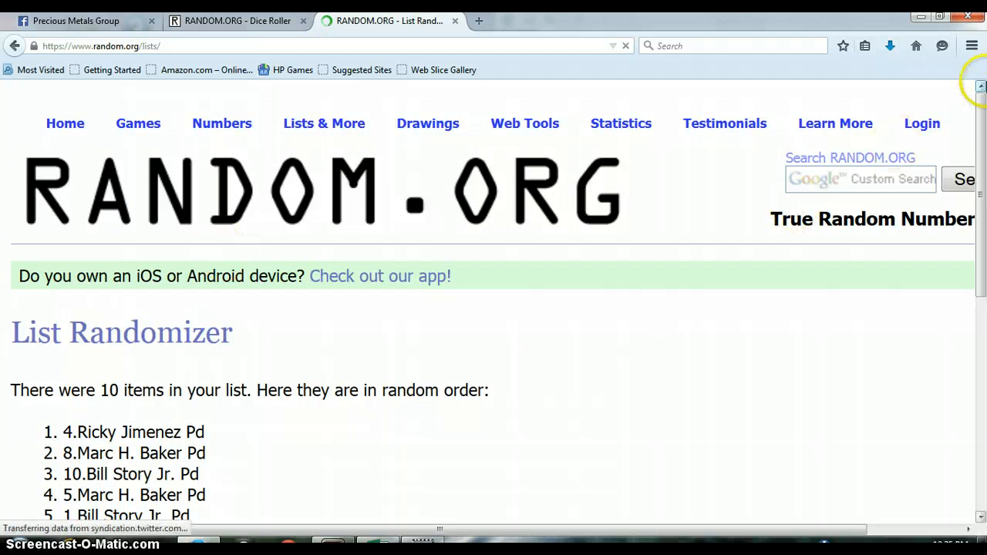
- Check the current date and time, then shuffle the list an eighth time
scroll(down, 3)
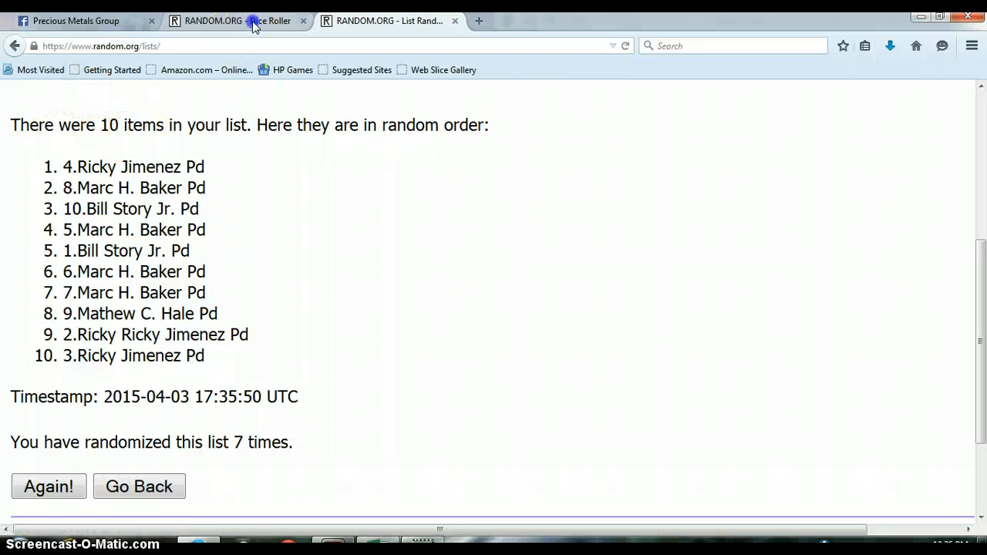
click(231, 21)
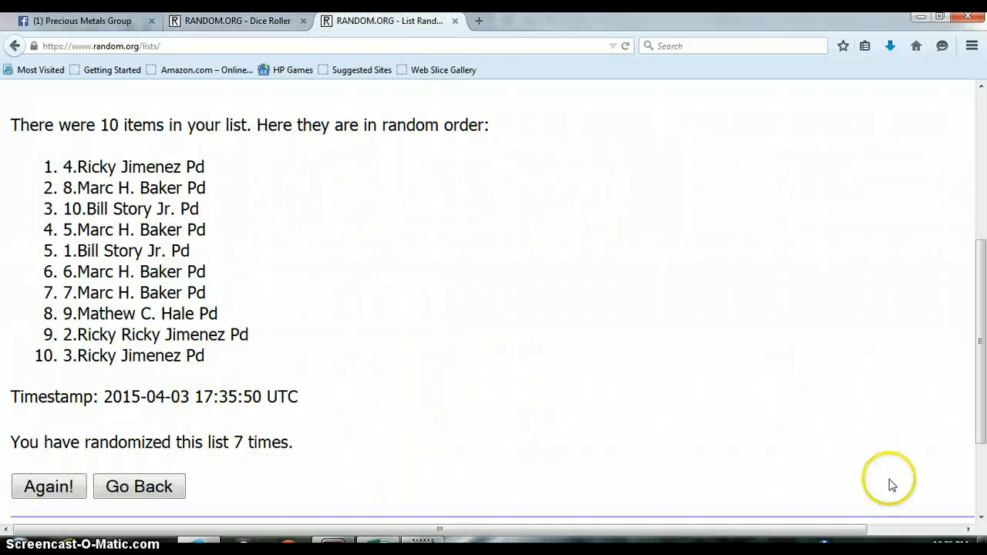
click(964, 543)
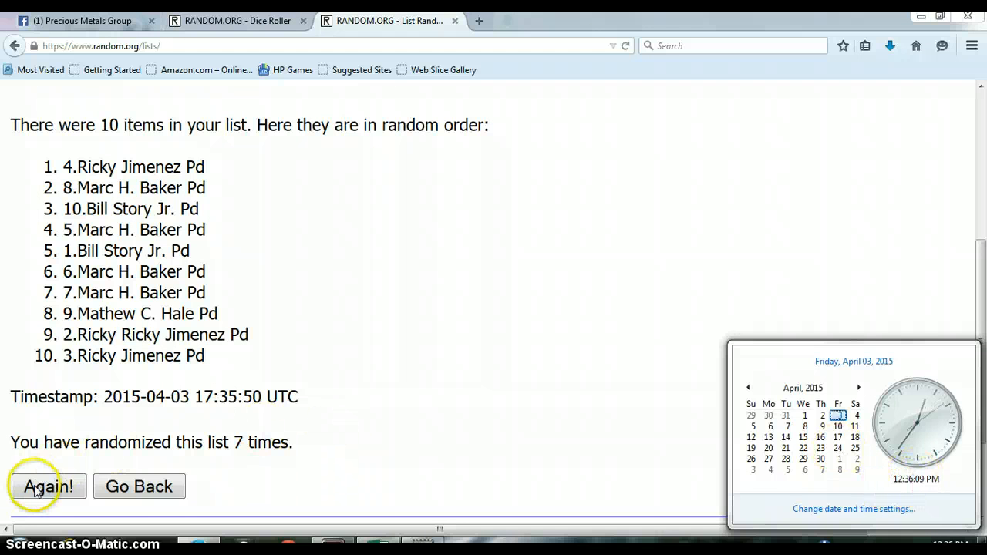
click(47, 486)
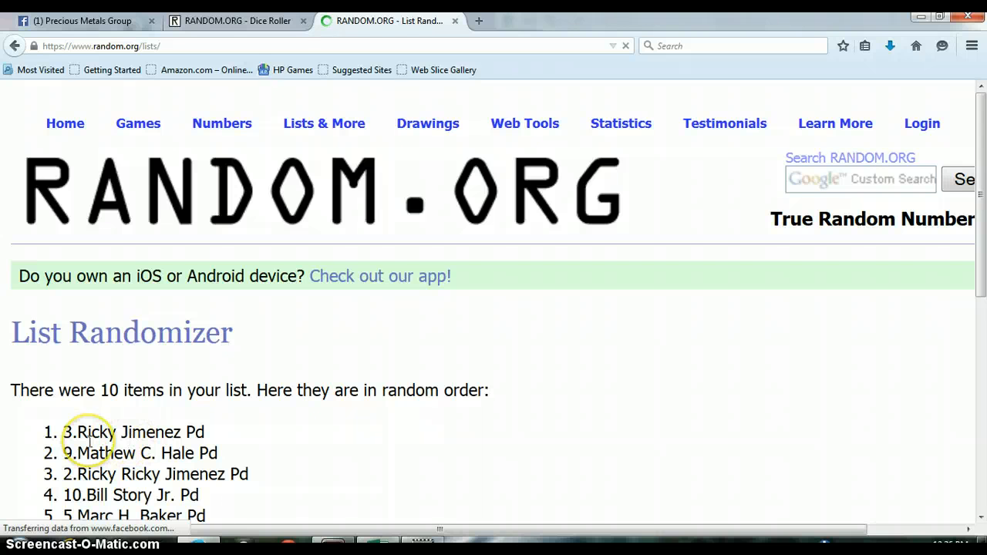
scroll(down, 3)
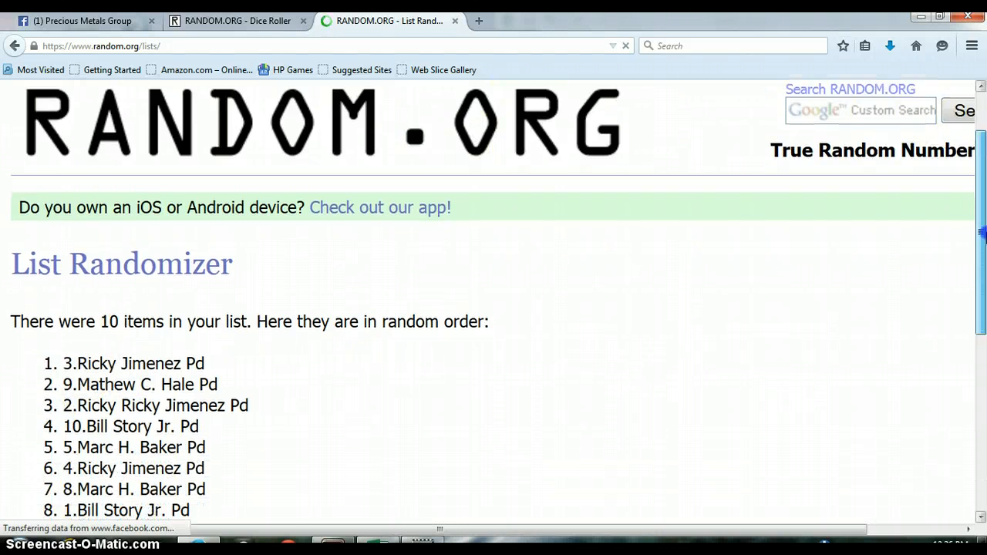
scroll(down, 3)
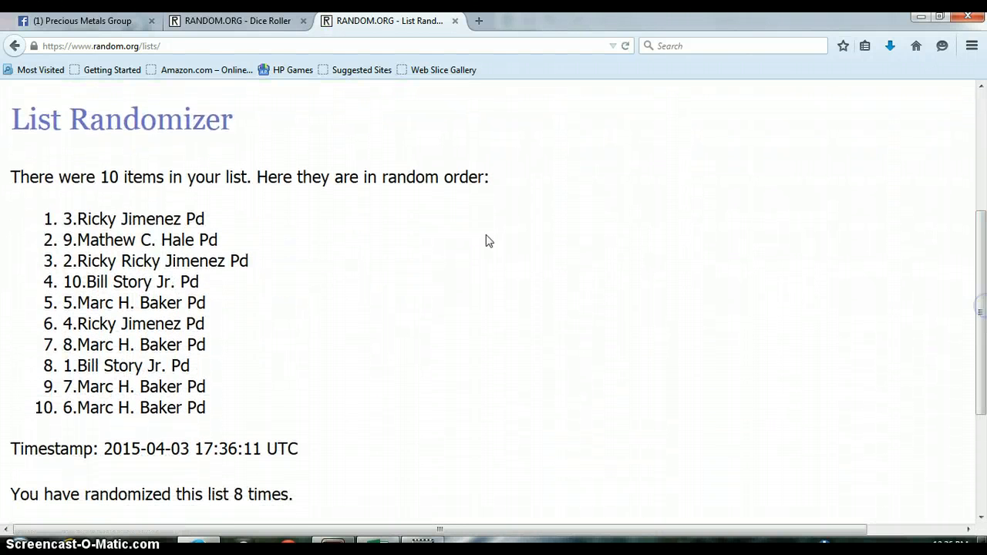
click(238, 20)
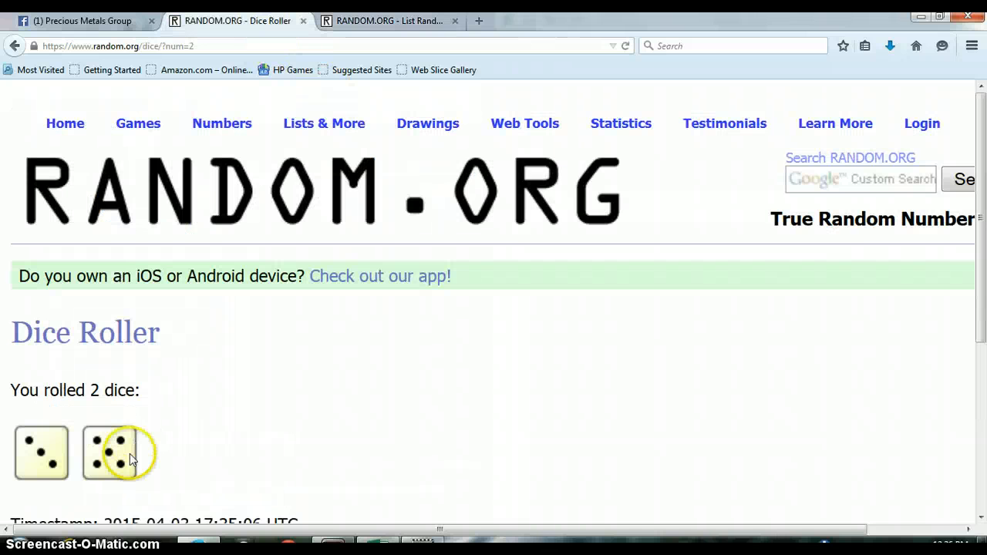
click(390, 21)
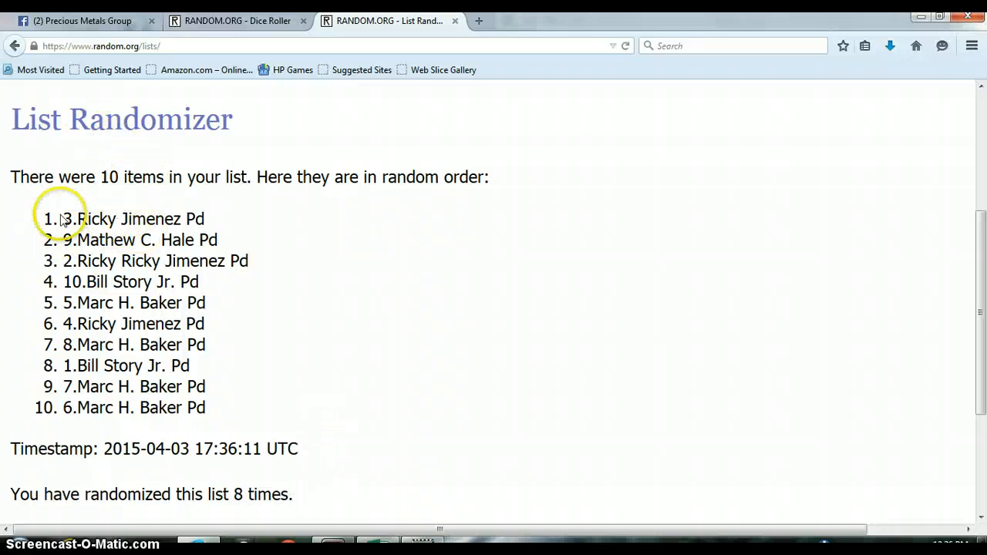
- Scroll to the bottom of the Facebook thread and type DONE as a comment
click(85, 21)
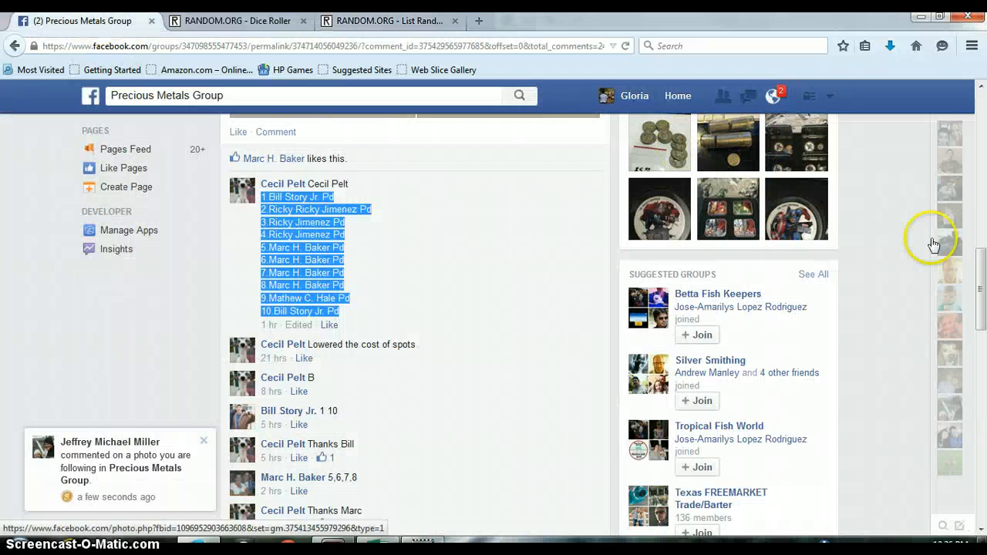
scroll(down, 3)
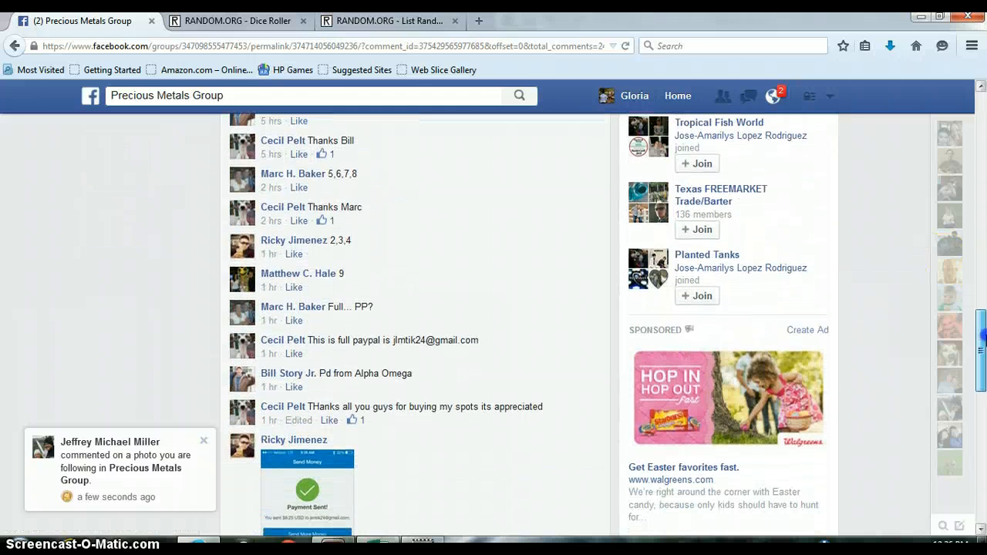
scroll(down, 3)
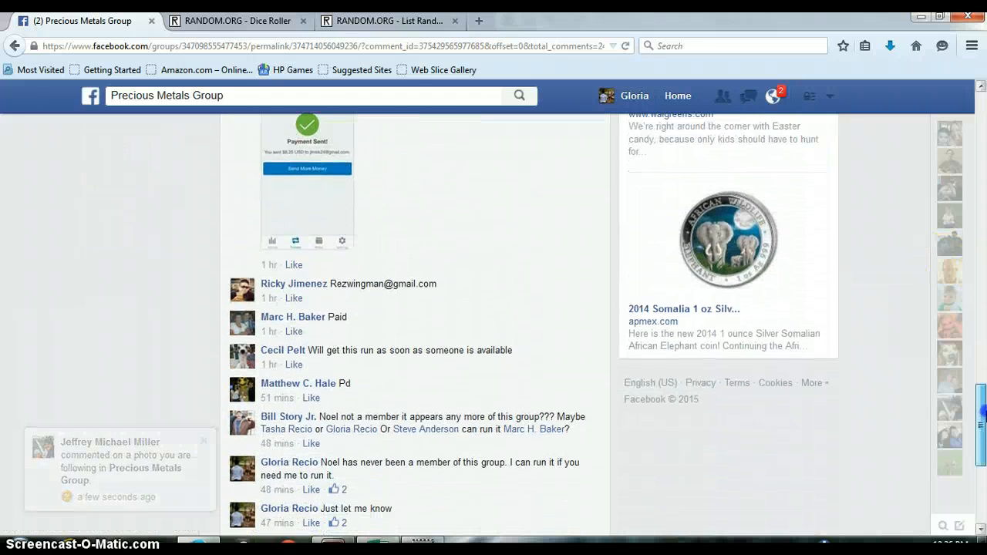
scroll(down, 3)
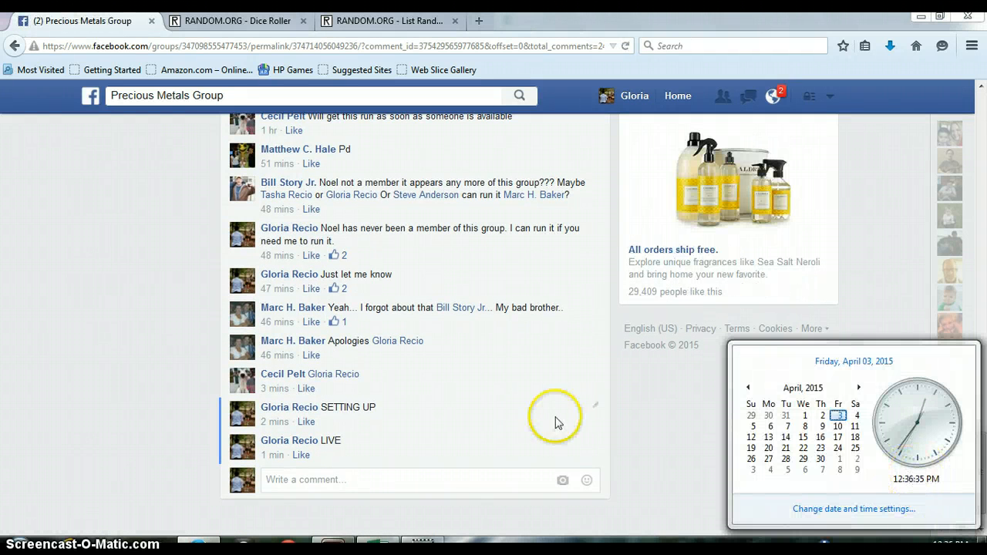
text(DONE)
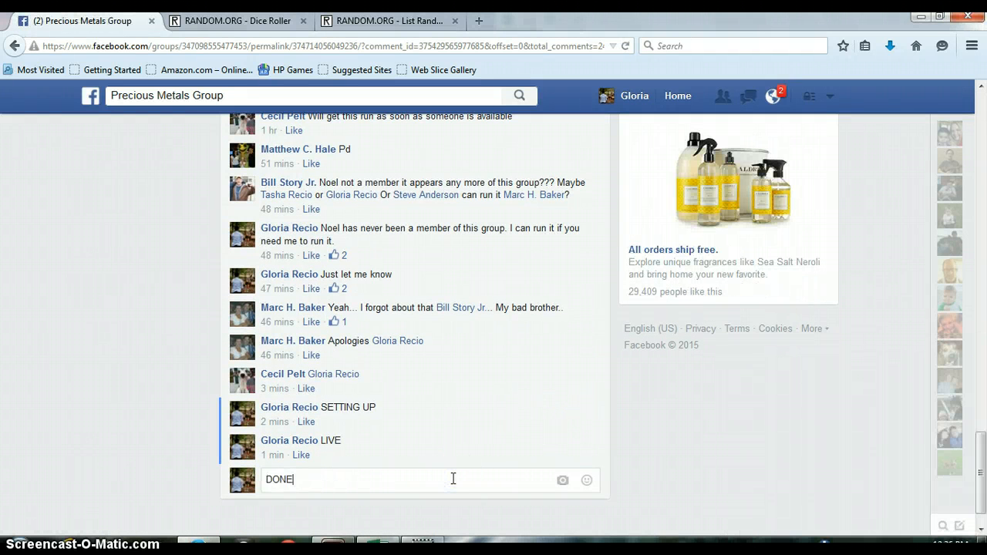